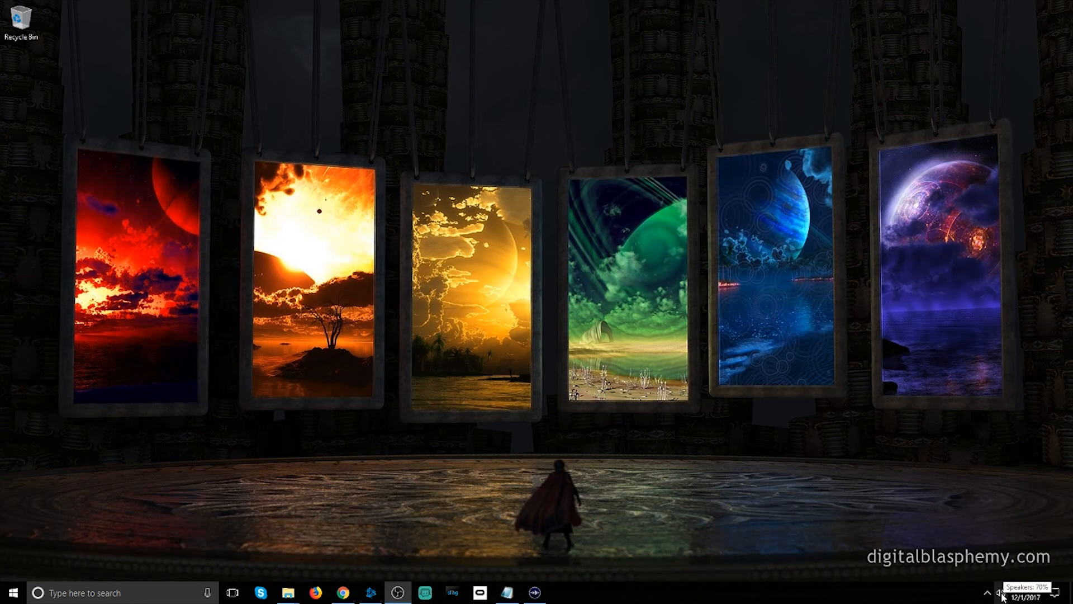
# - Bring up the sound options from the speaker icon in the system tray
pyautogui.click(1002, 592)
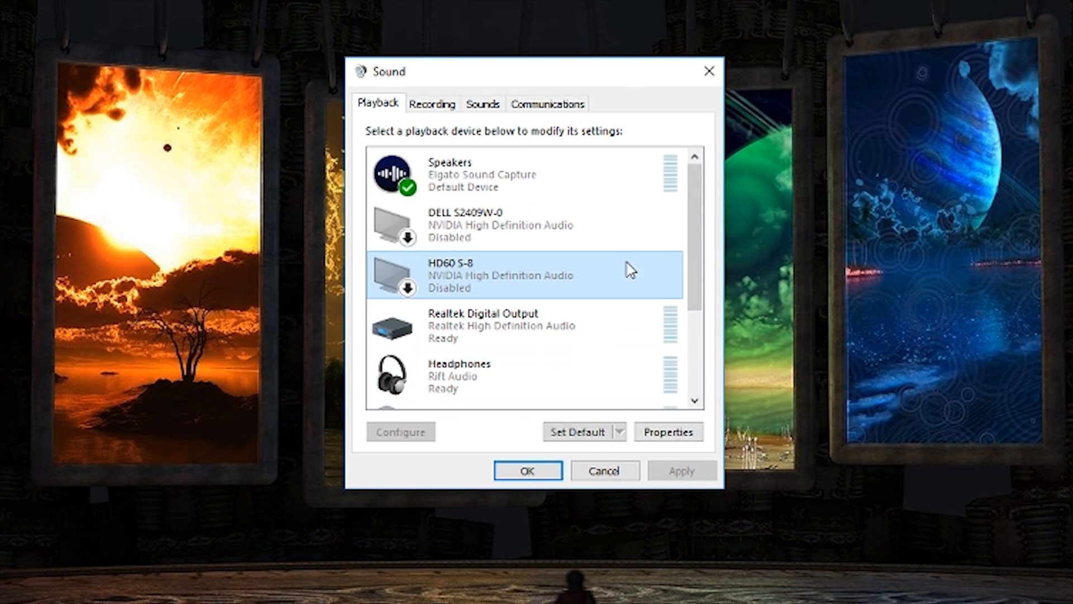
# - Scroll down the playback device list to reveal the disconnected NVIDIA Output devices
pyautogui.scroll(-3)
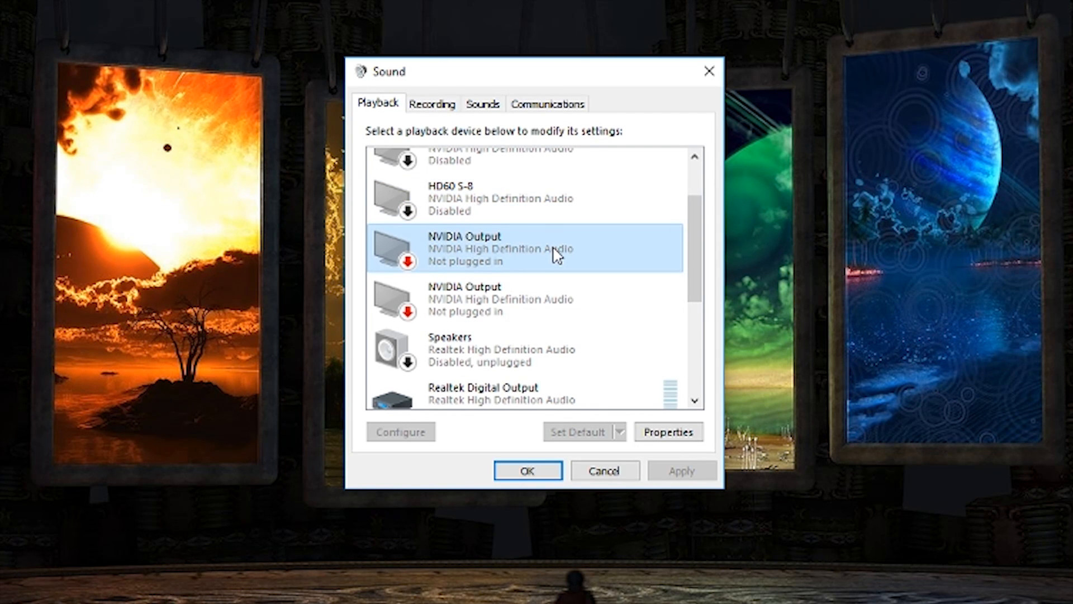
pyautogui.moveTo(590, 266)
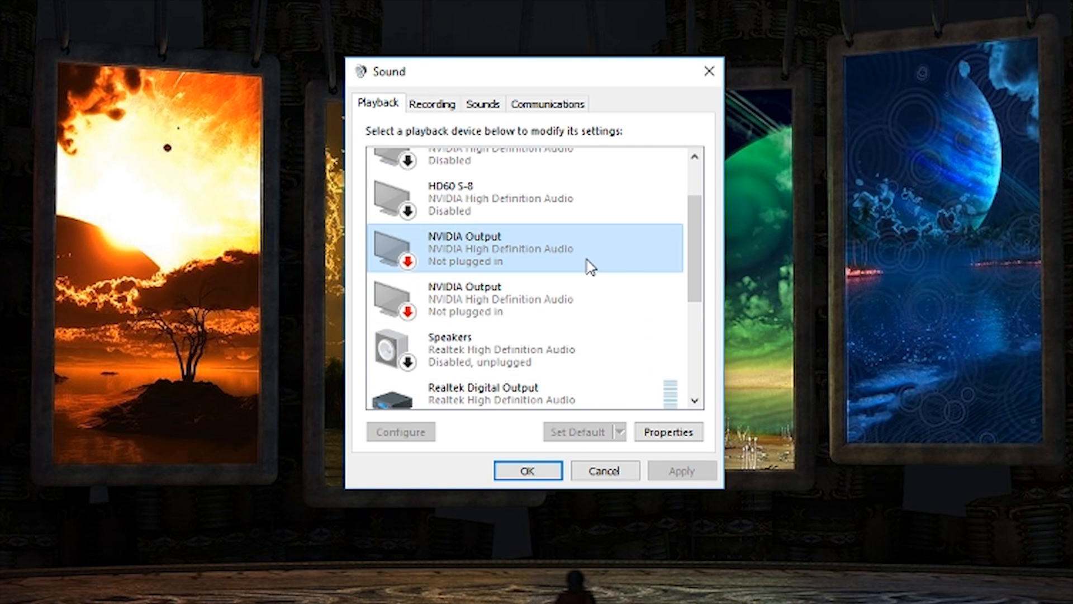